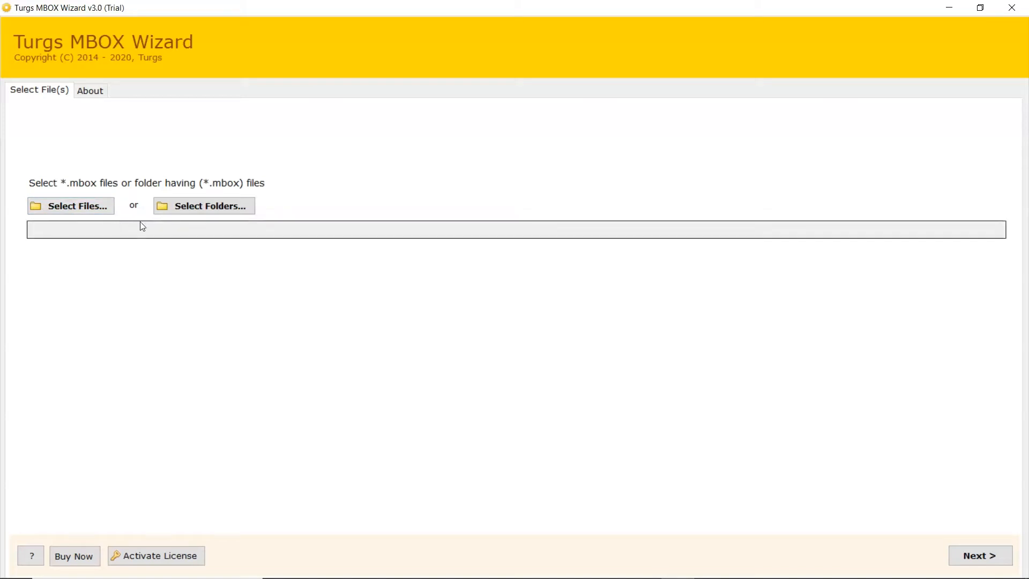
{"action": "mouse_move", "coordinate": [204, 206]}
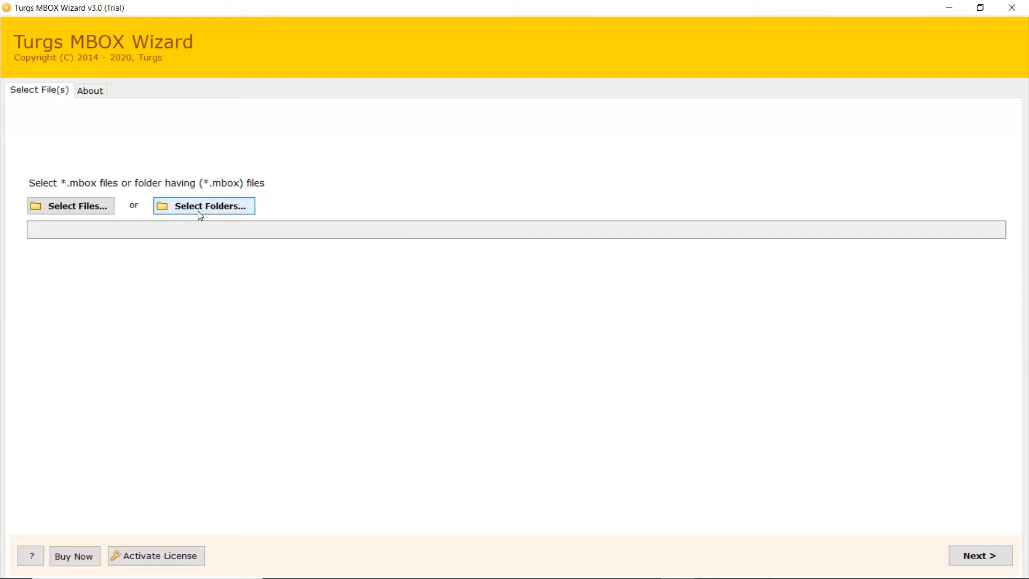
Choose mailbox.mbox from E:\Data Files\Mbox Files as the conversion source
{"action": "left_click", "coordinate": [71, 206]}
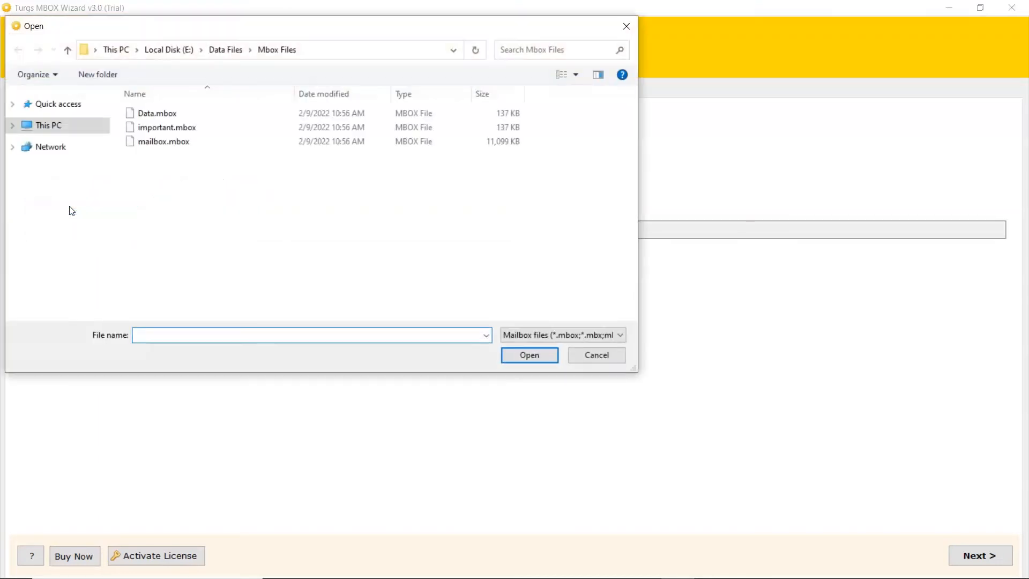
{"action": "left_click", "coordinate": [163, 142]}
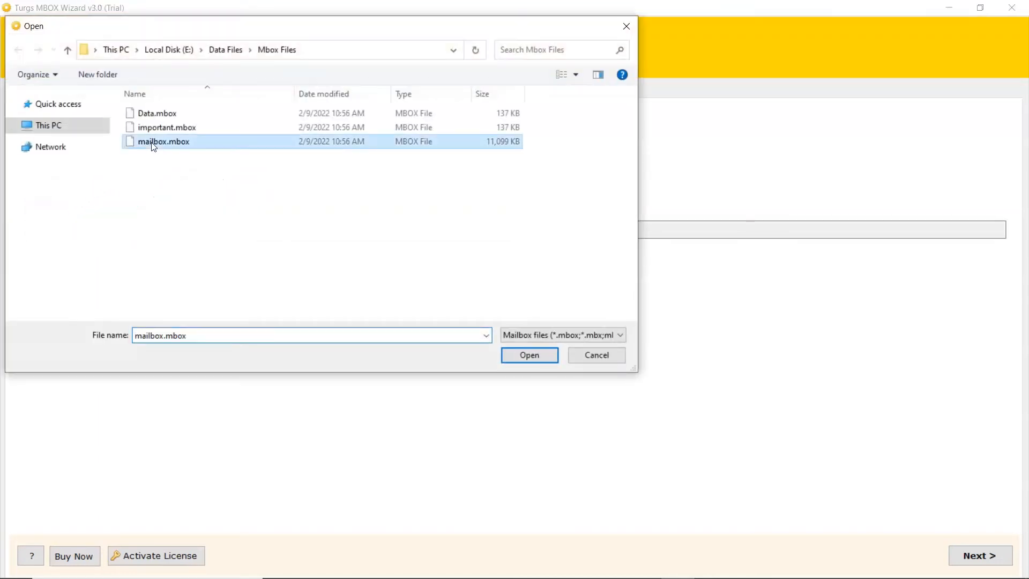
{"action": "mouse_move", "coordinate": [369, 293]}
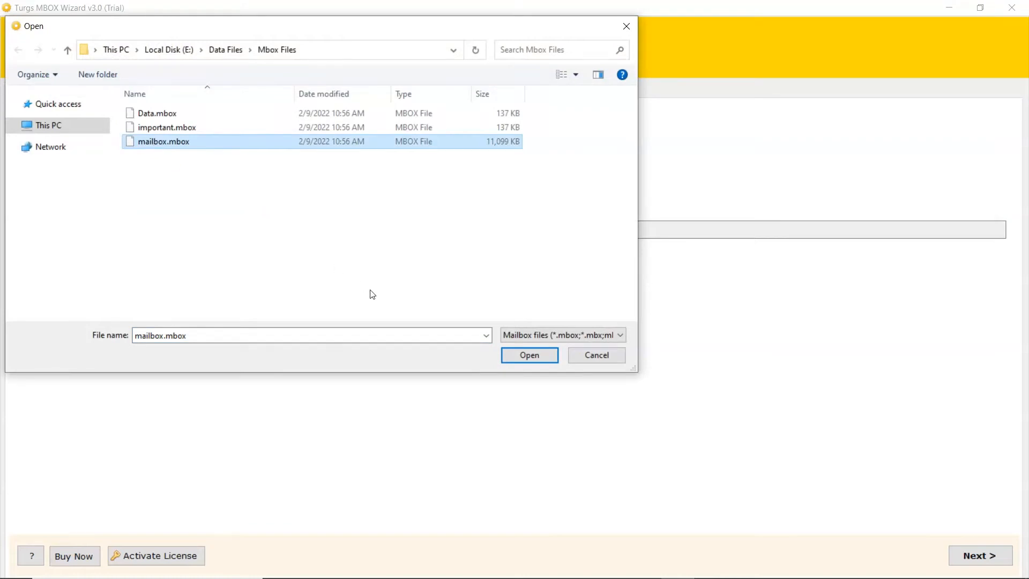
{"action": "left_click", "coordinate": [528, 355]}
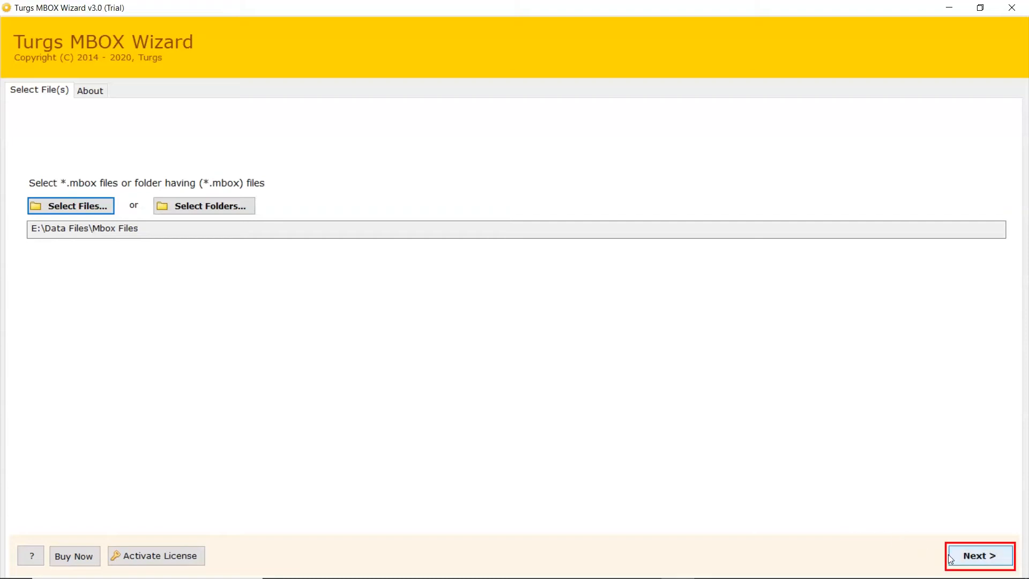
Keep mailbox.mbox checked in the folder tree and advance to the saving options
{"action": "left_click", "coordinate": [978, 555]}
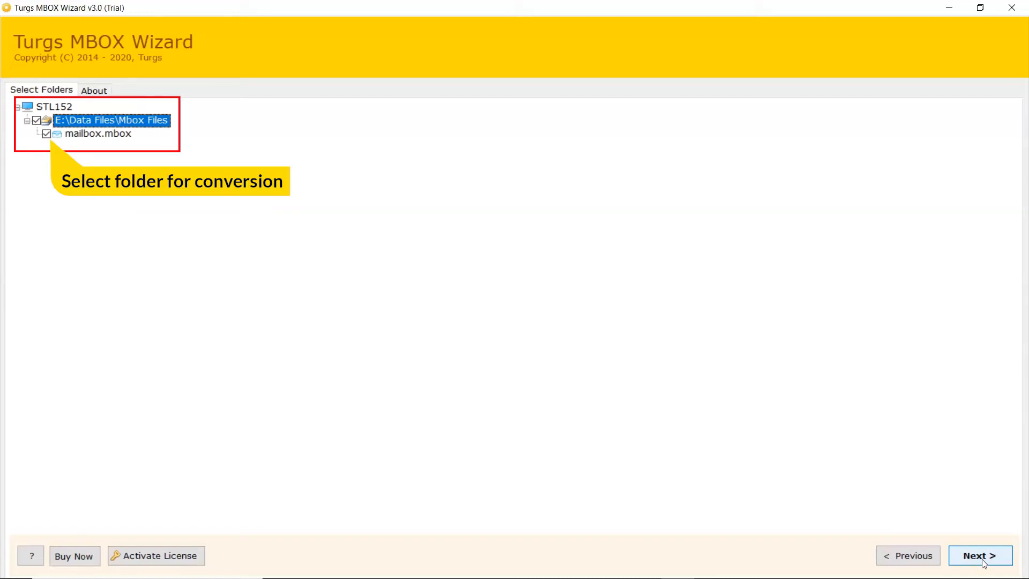
{"action": "mouse_move", "coordinate": [496, 344]}
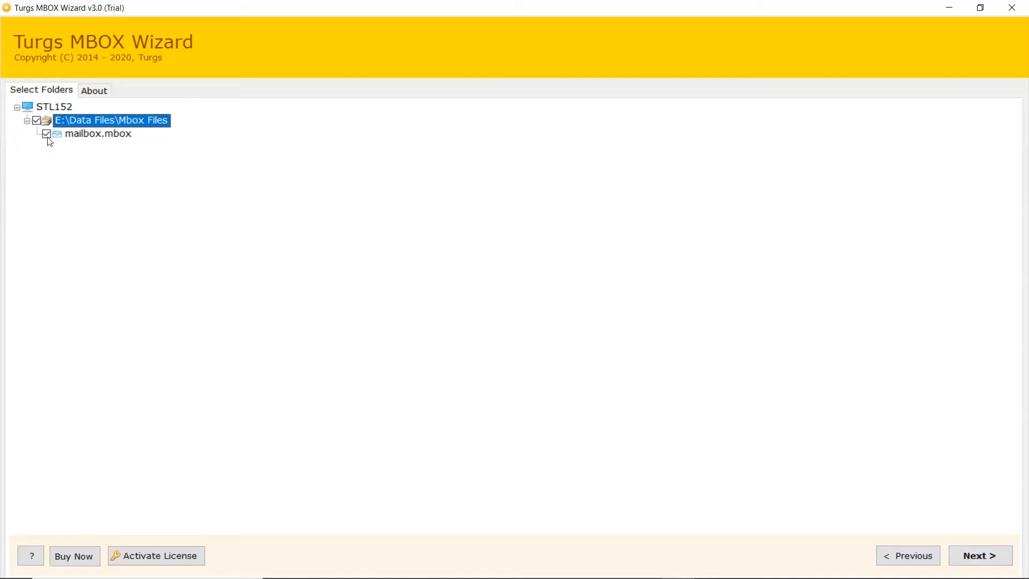
{"action": "mouse_move", "coordinate": [596, 412]}
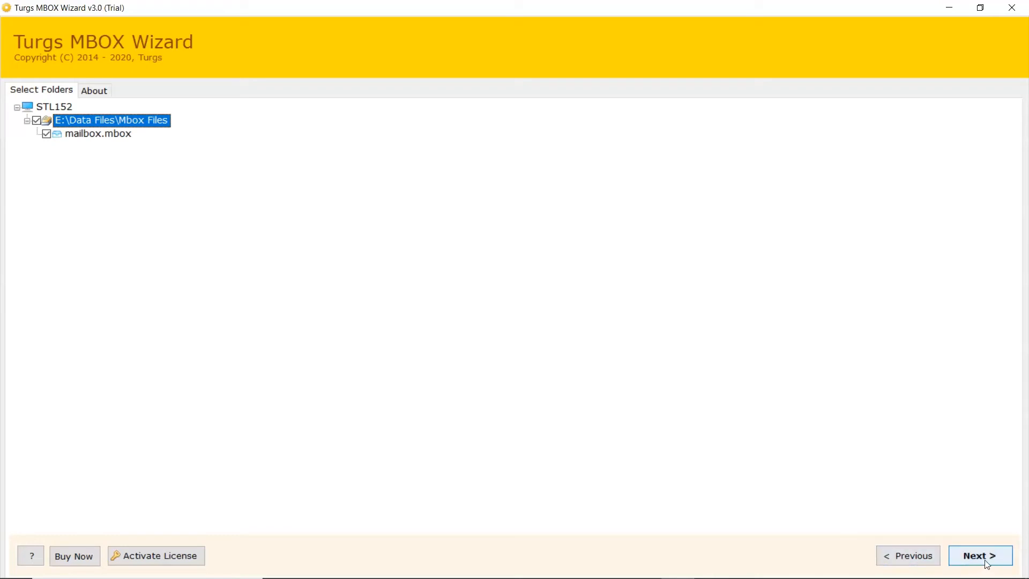
{"action": "left_click", "coordinate": [980, 555]}
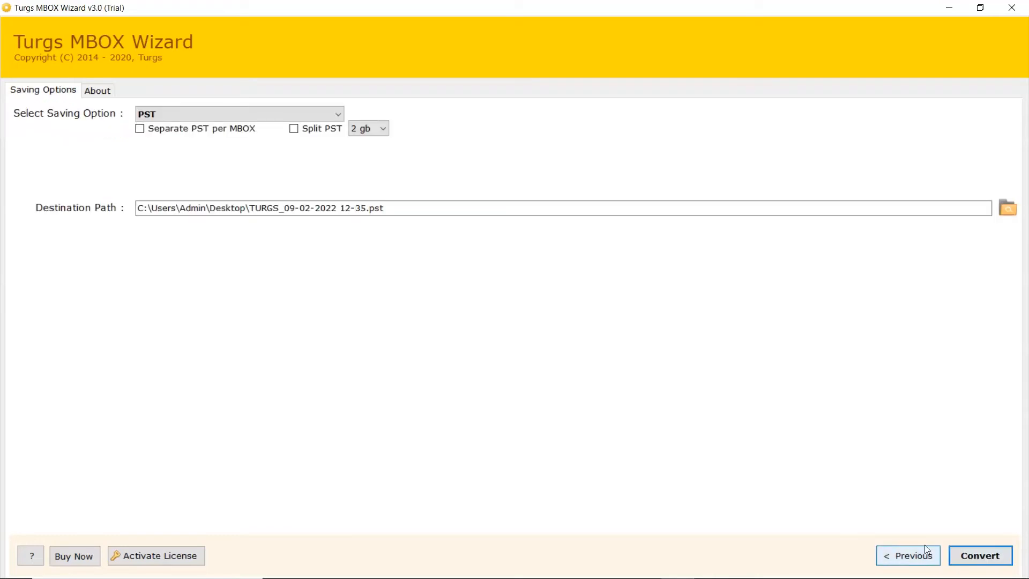
{"action": "mouse_move", "coordinate": [261, 152]}
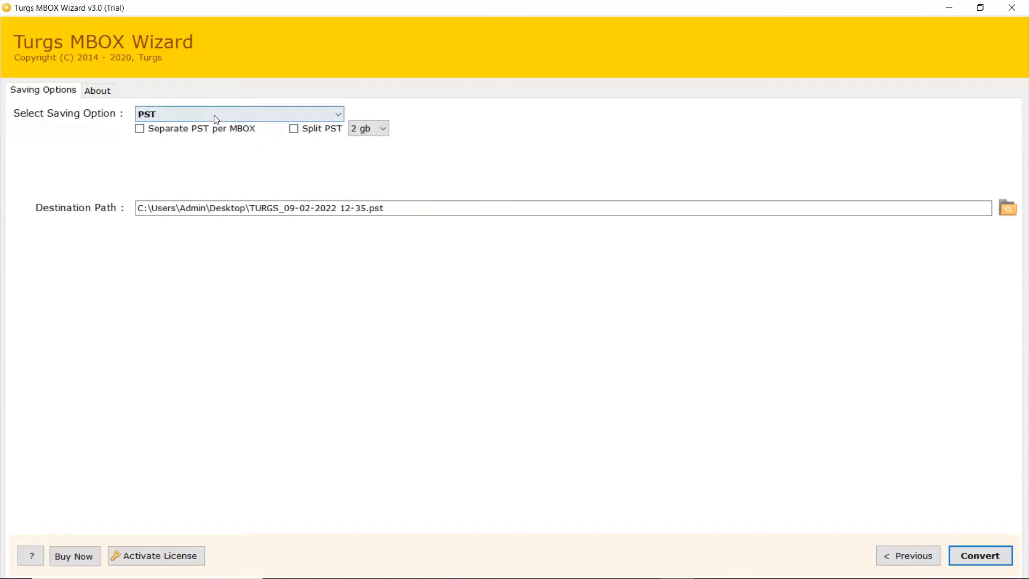
Select Gmail as the saving option, enter the account address and password, leaving Copy to default folders off
{"action": "left_click", "coordinate": [237, 113]}
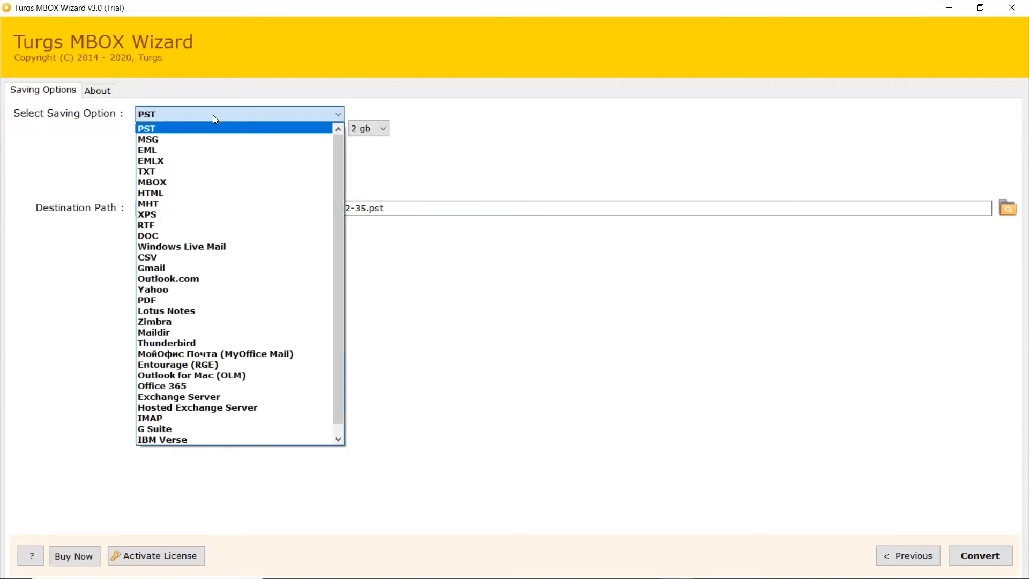
{"action": "mouse_move", "coordinate": [174, 204]}
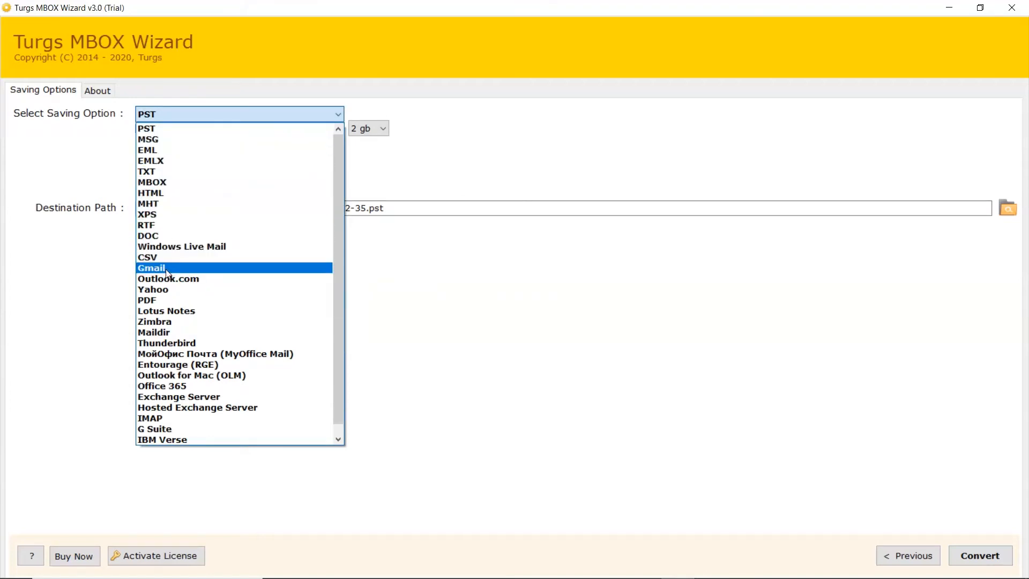
{"action": "left_click", "coordinate": [151, 268]}
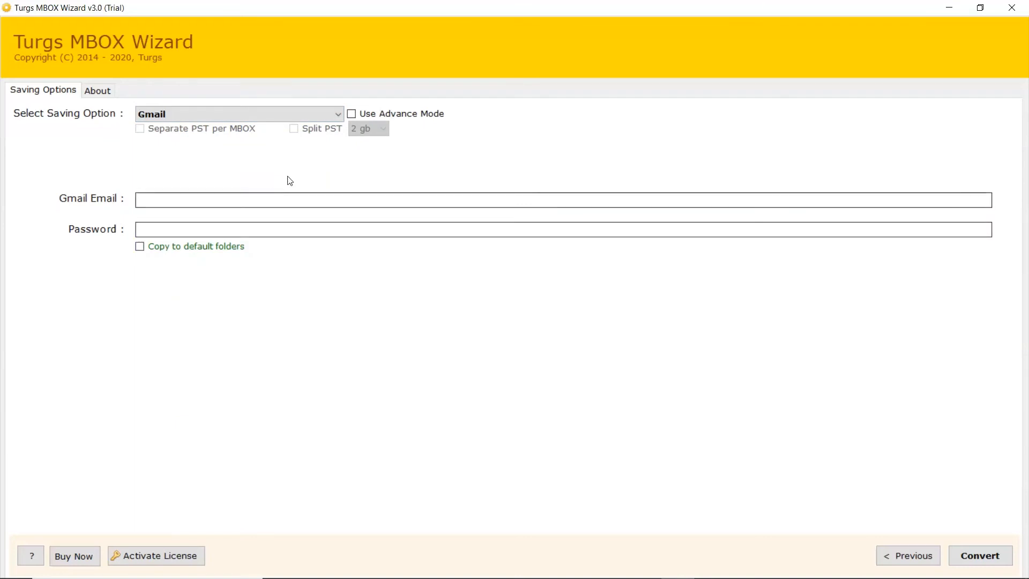
{"action": "left_click", "coordinate": [351, 114]}
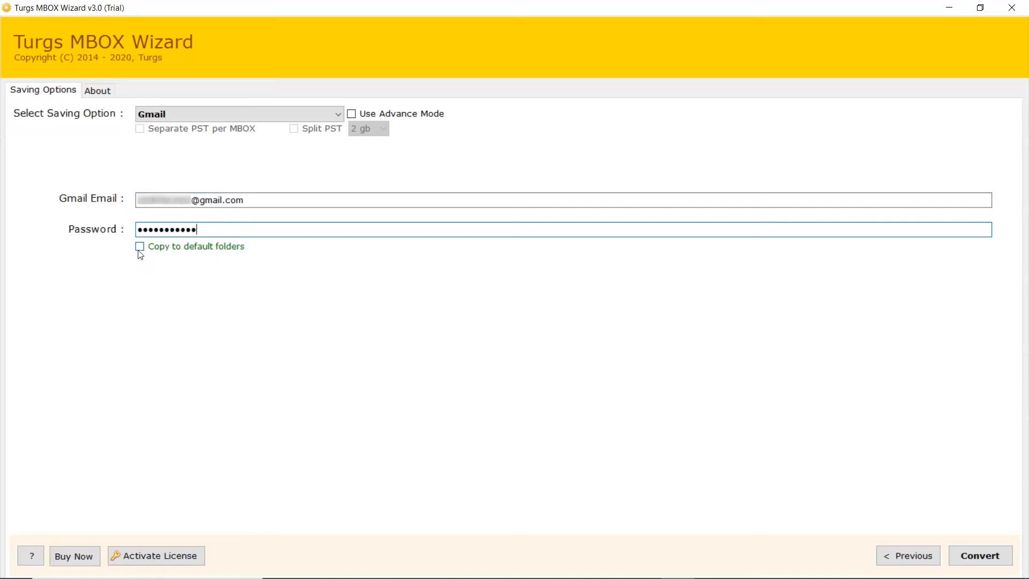
{"action": "left_click", "coordinate": [139, 246]}
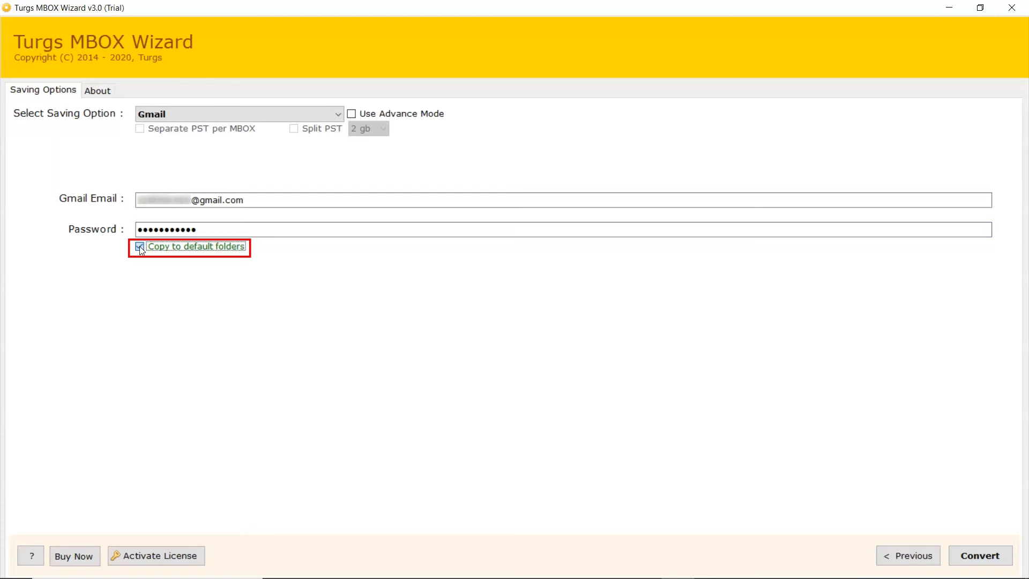
{"action": "left_click", "coordinate": [139, 246]}
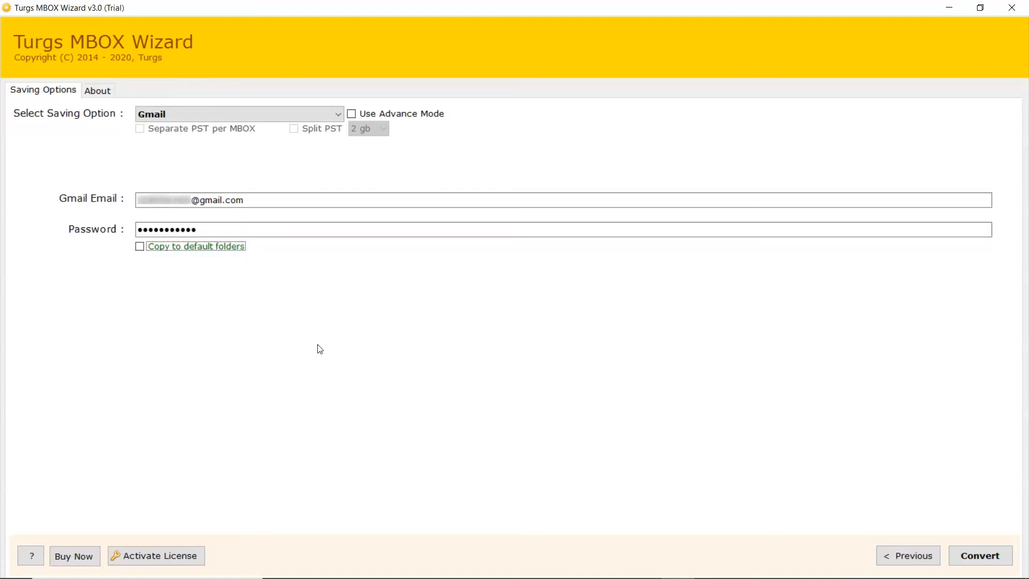
Convert to Gmail, acknowledging the completion notice and the 25-mail trial limit notice
{"action": "left_click", "coordinate": [979, 555]}
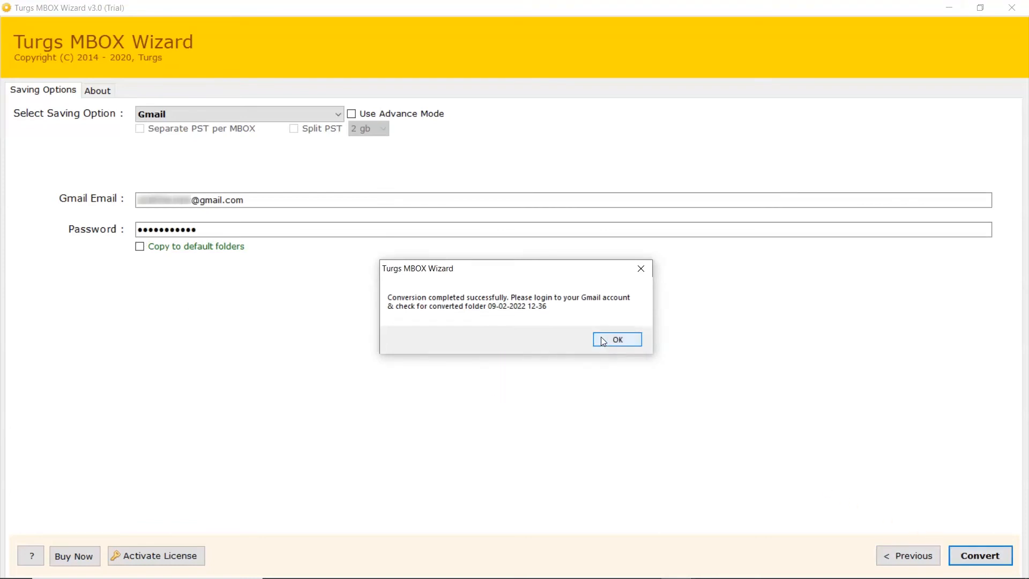
{"action": "left_click", "coordinate": [617, 340]}
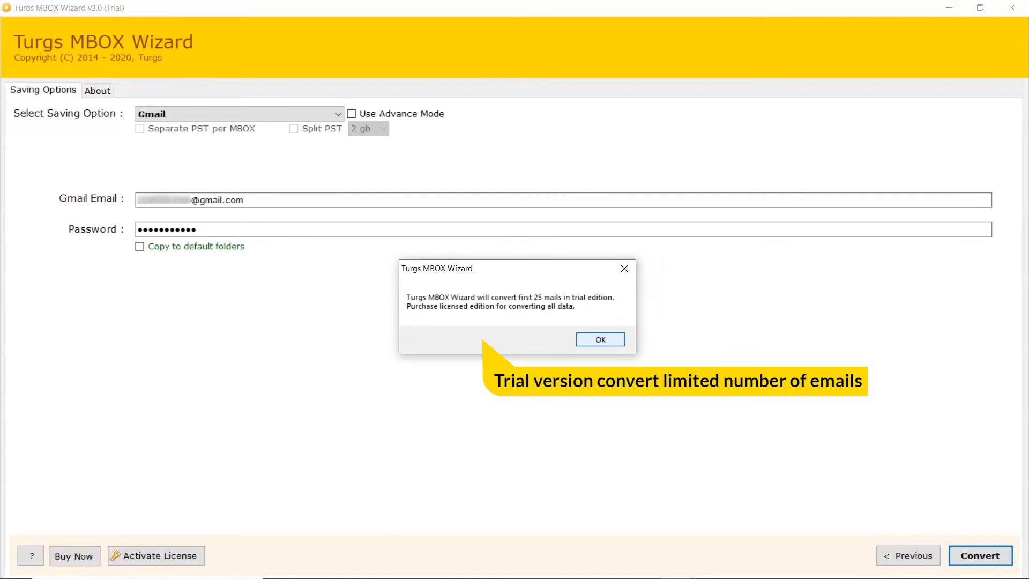
{"action": "left_click", "coordinate": [597, 340]}
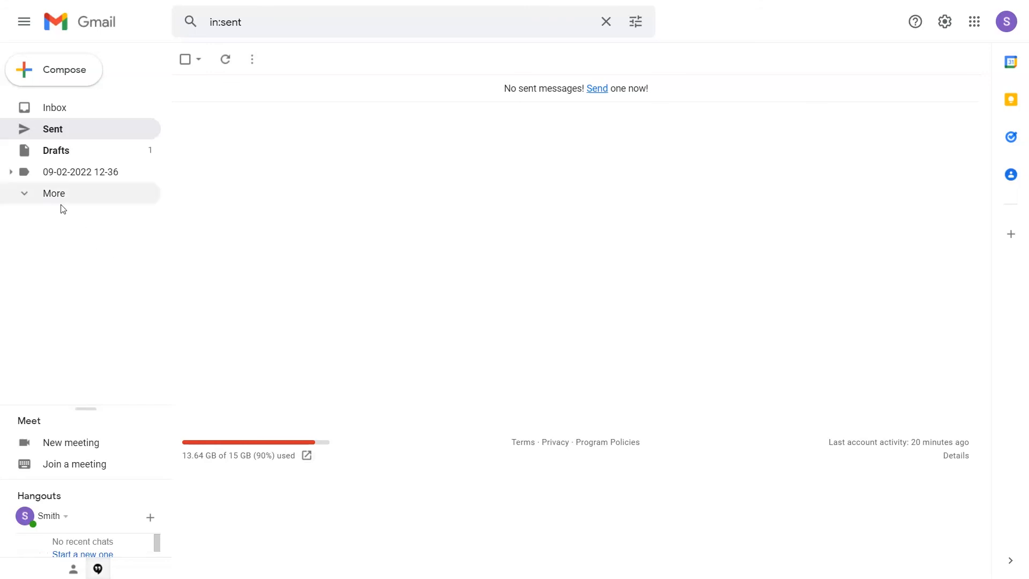
{"action": "left_click", "coordinate": [11, 171]}
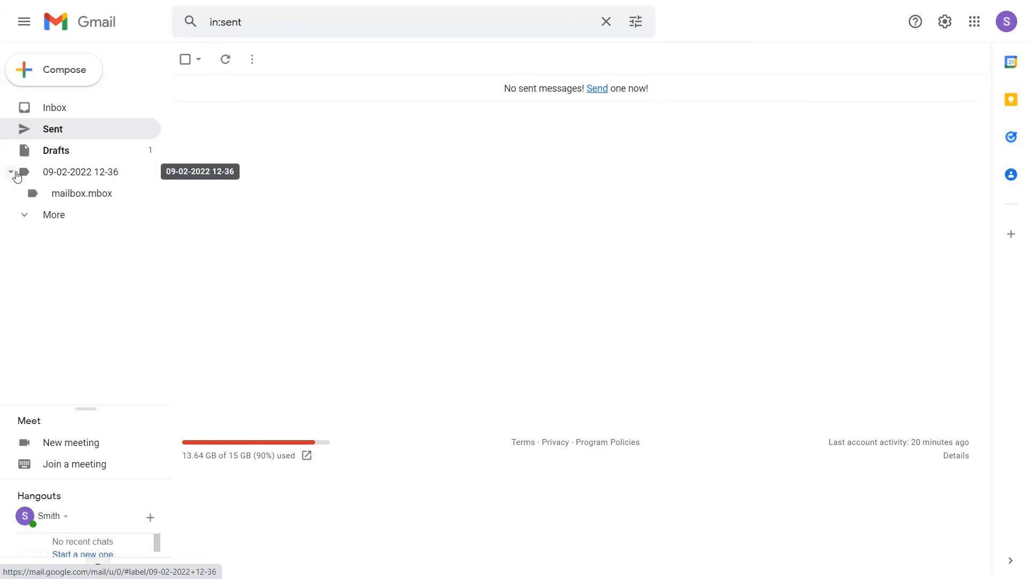
{"action": "mouse_move", "coordinate": [81, 193]}
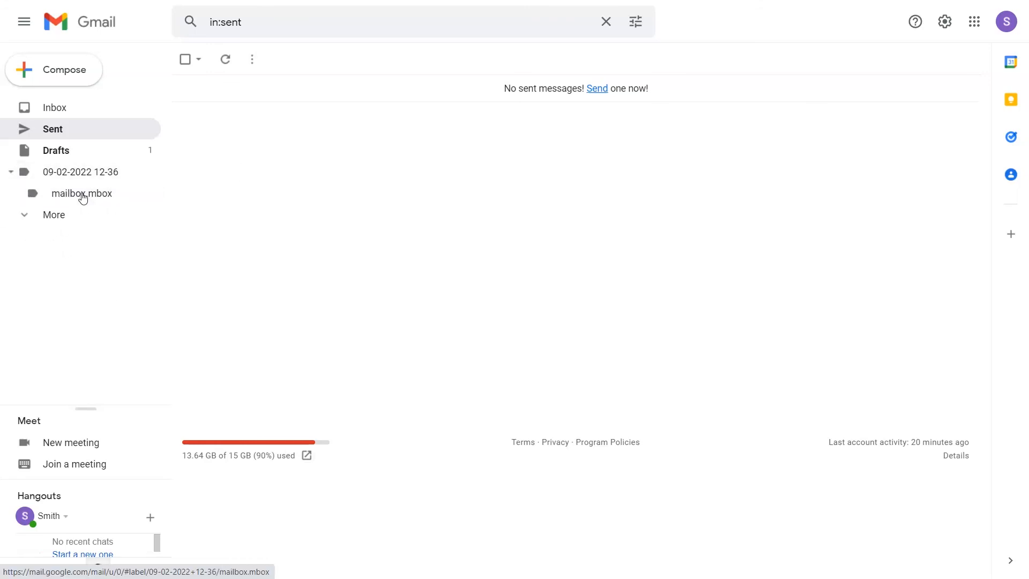
{"action": "left_click", "coordinate": [81, 193]}
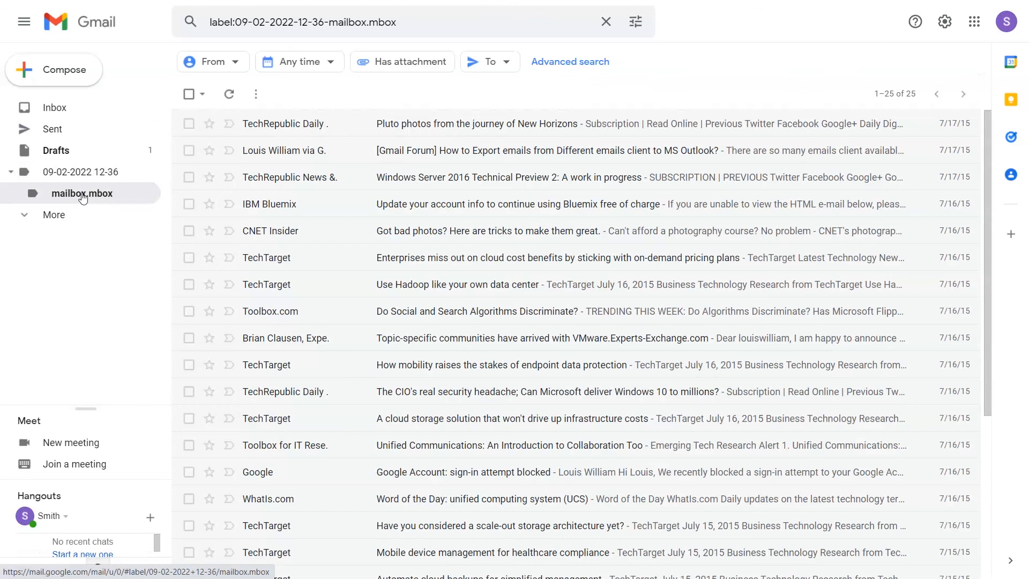